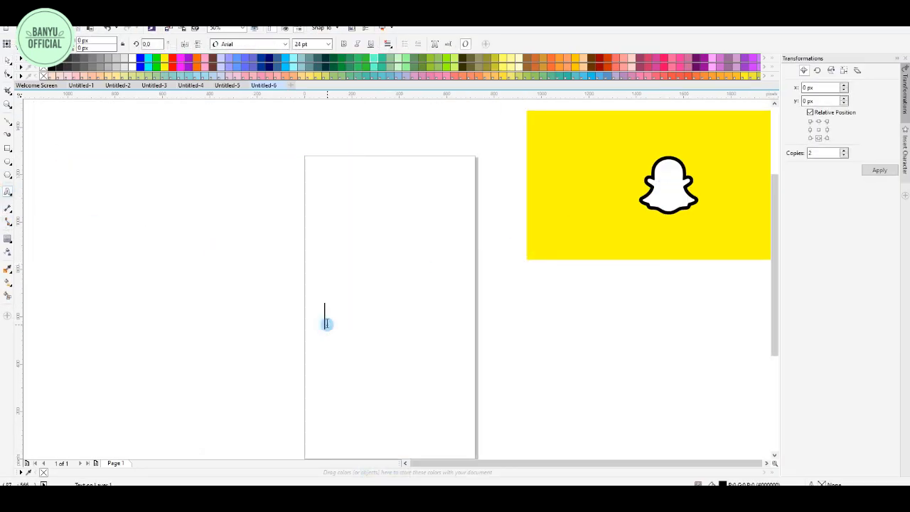
Place the word 'snap' on the page as artistic text.
{"action": "type", "text": "snap"}
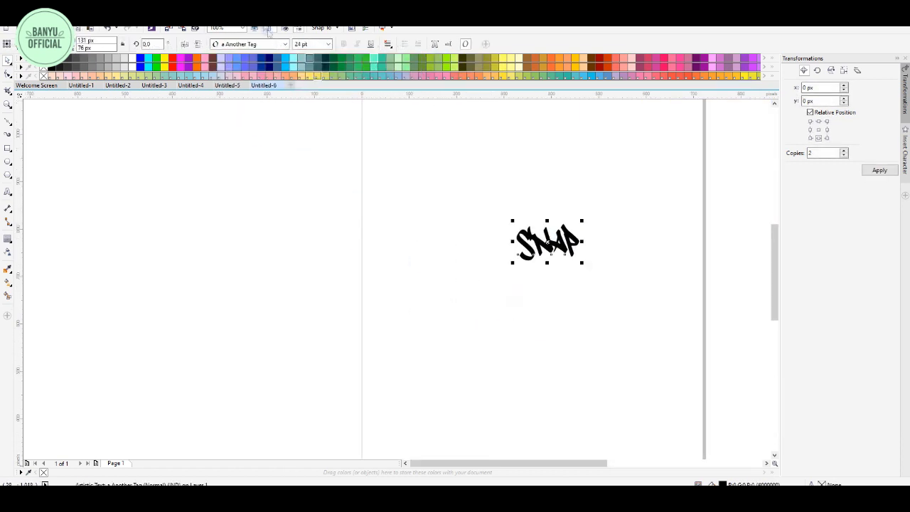
Restyle the SNAP lettering in a heavy, bold blocky typeface from the font list.
{"action": "left_click", "coordinate": [249, 42]}
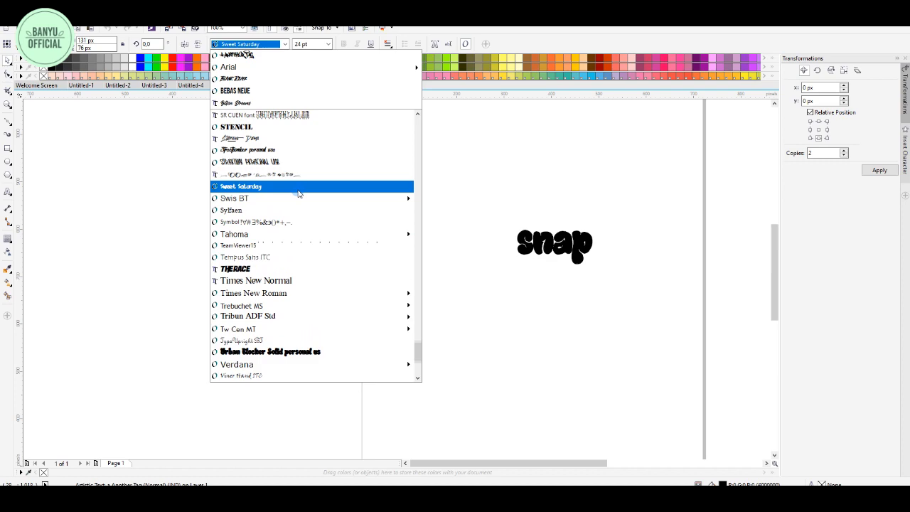
{"action": "scroll", "scroll_direction": "up", "scroll_amount": 3}
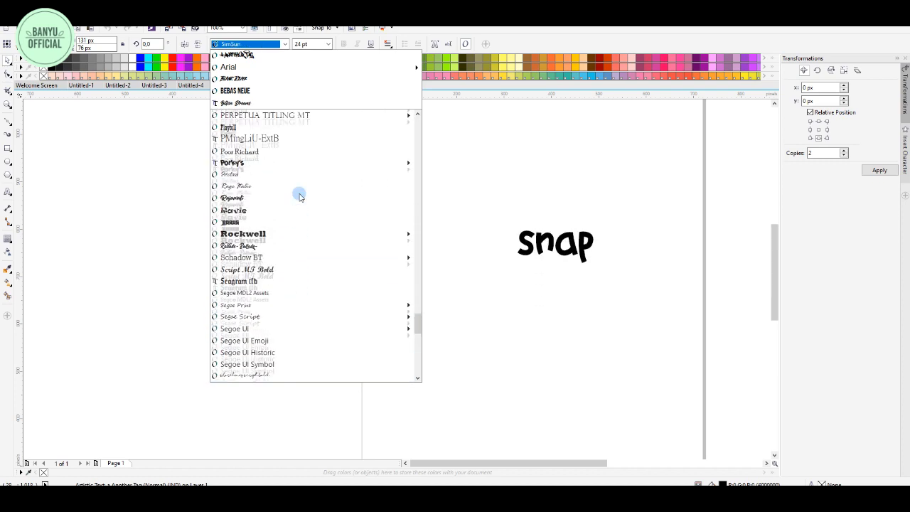
{"action": "scroll", "scroll_direction": "up", "scroll_amount": 3}
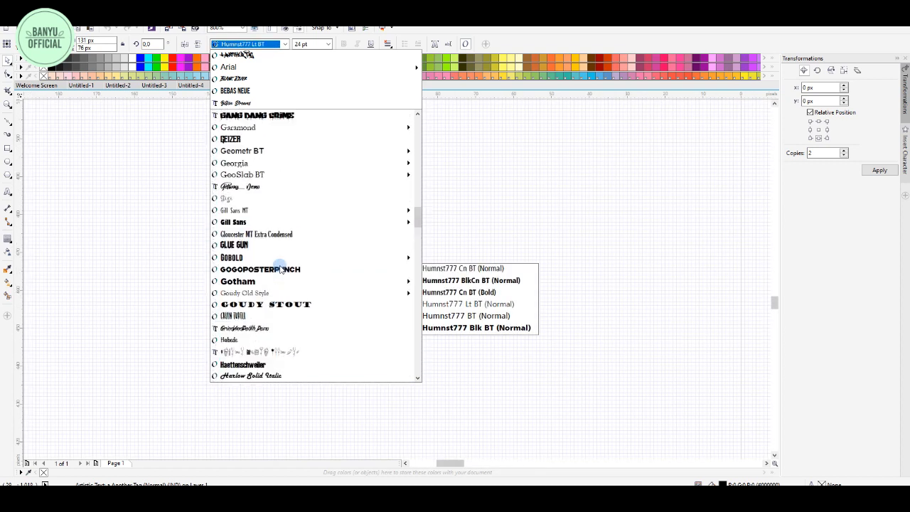
{"action": "left_click", "coordinate": [256, 115]}
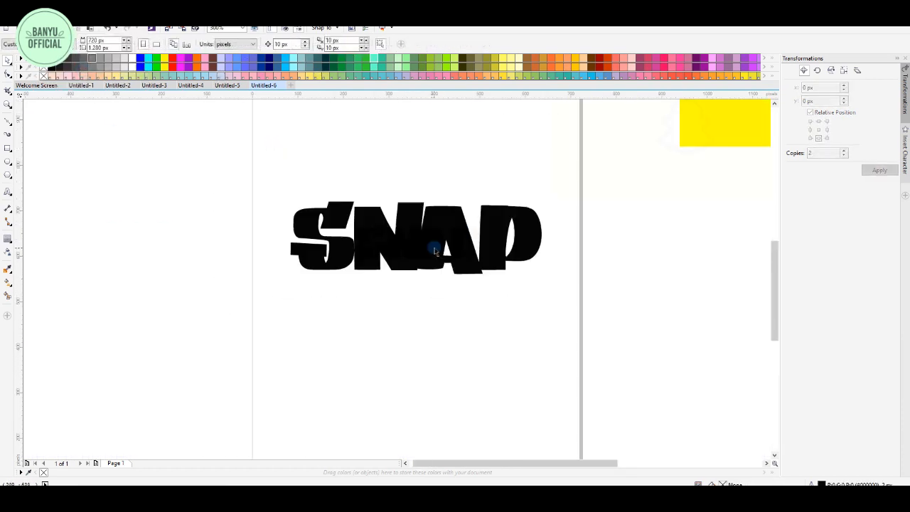
Select the SNAP lettering to duplicate it as CHAT below.
{"action": "left_click", "coordinate": [878, 171]}
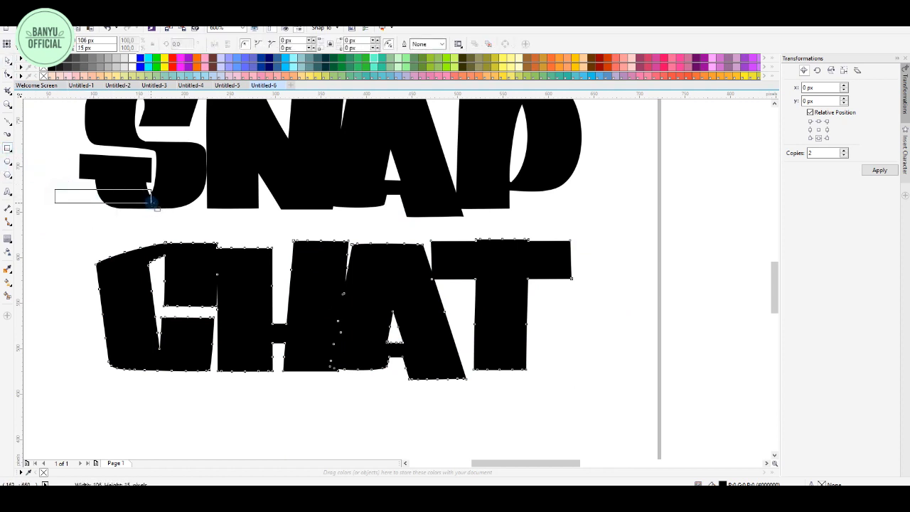
Marquee-select the lettering pieces together to arrange them beside the logo.
{"action": "left_click_drag", "start_coordinate": [102, 196], "coordinate": [330, 220]}
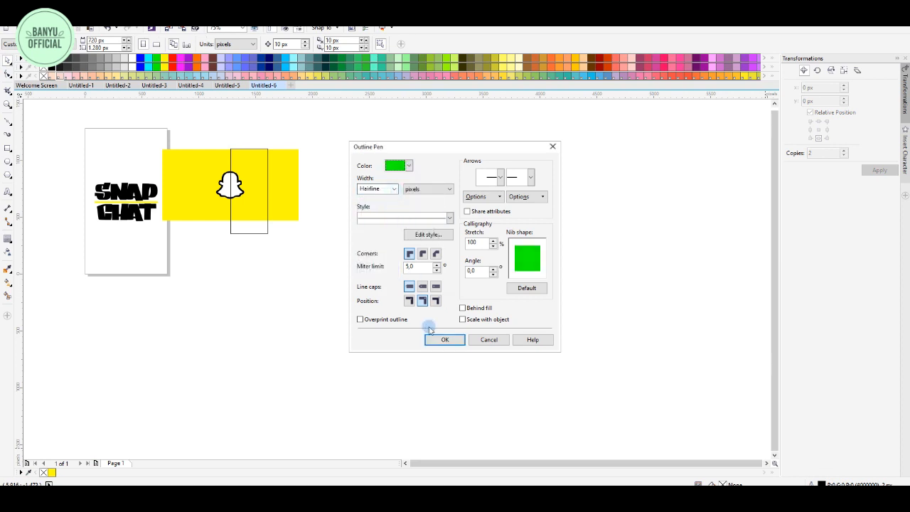
Confirm the thin green outline in the Outline Pen dialog.
{"action": "left_click", "coordinate": [443, 338]}
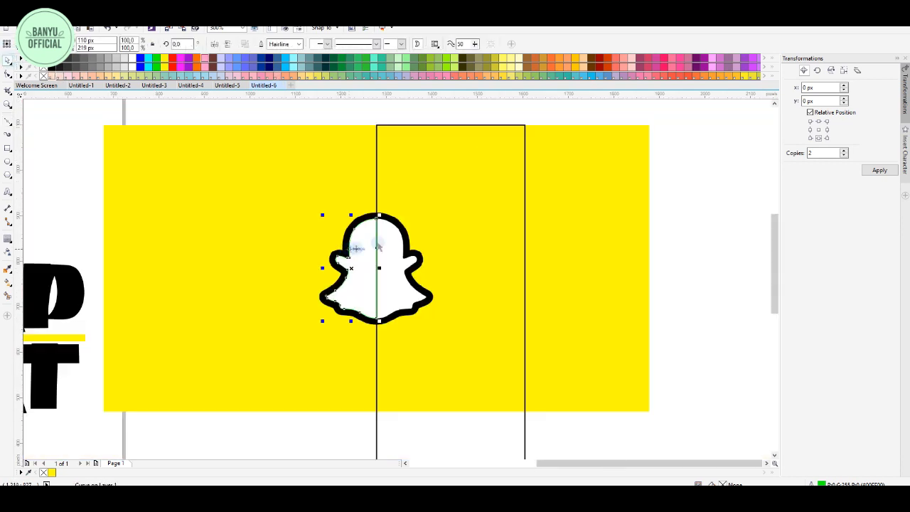
{"action": "left_click", "coordinate": [216, 44]}
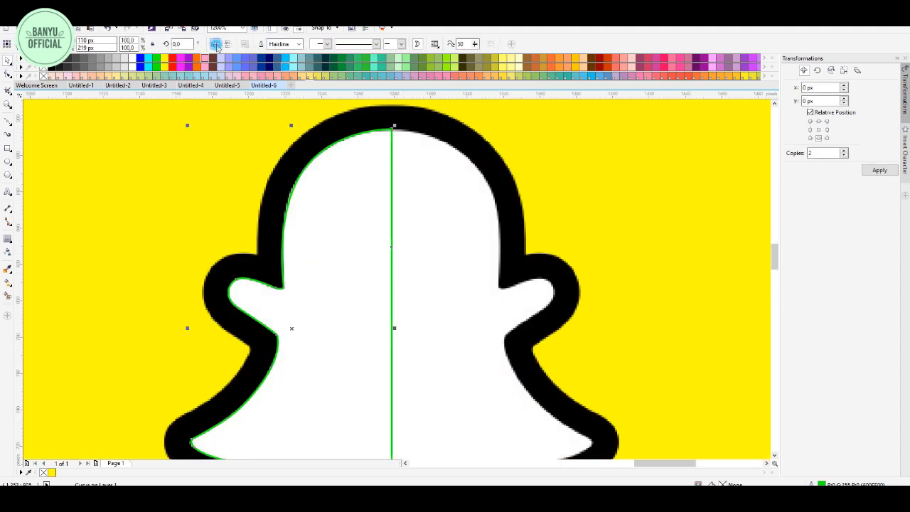
{"action": "left_click", "coordinate": [263, 42]}
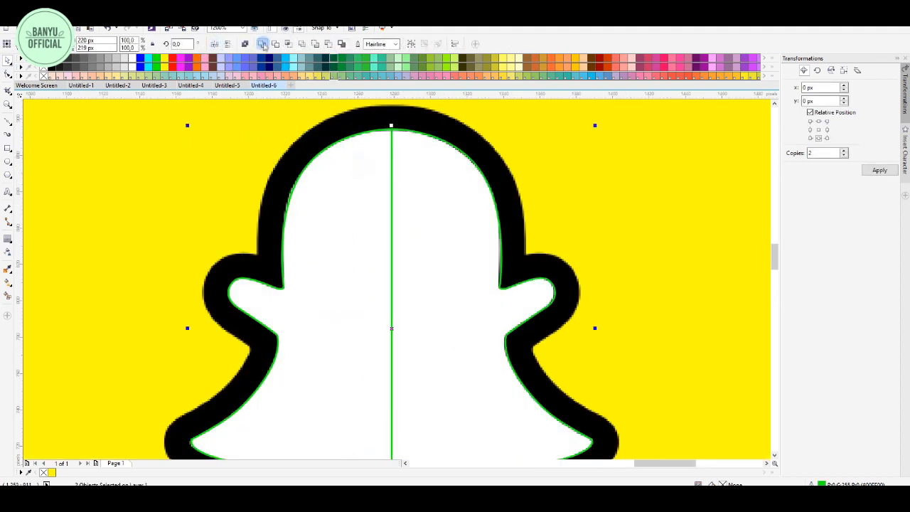